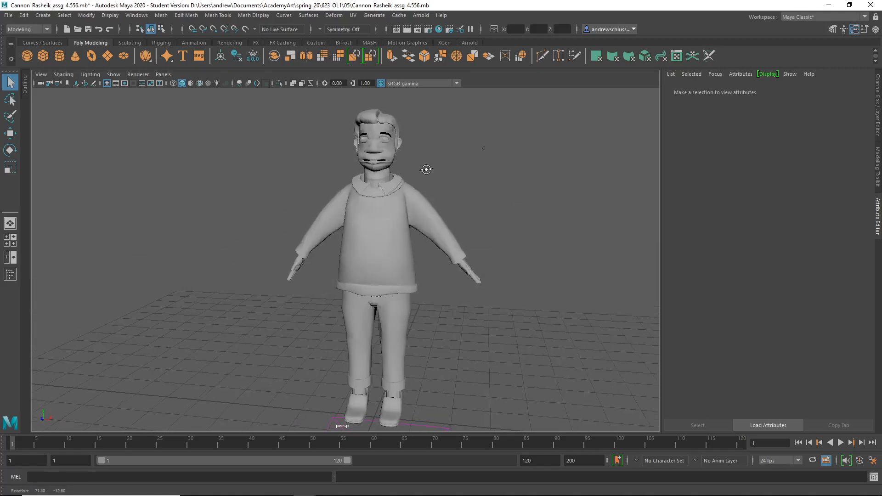
- Select the character's hair mesh and frame it for close inspection
click(377, 119)
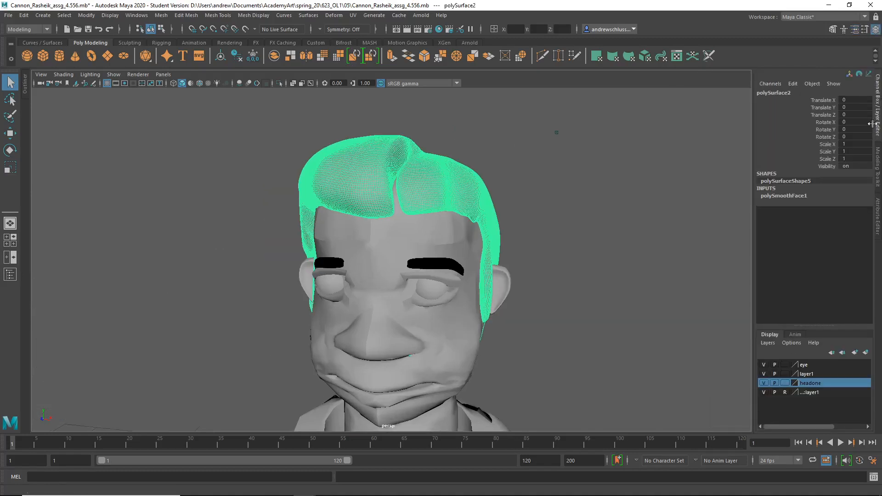
- Compare Smooth Mesh settings of polySurfaceShape5 and polySurfaceShape7, preview division level 2
click(783, 195)
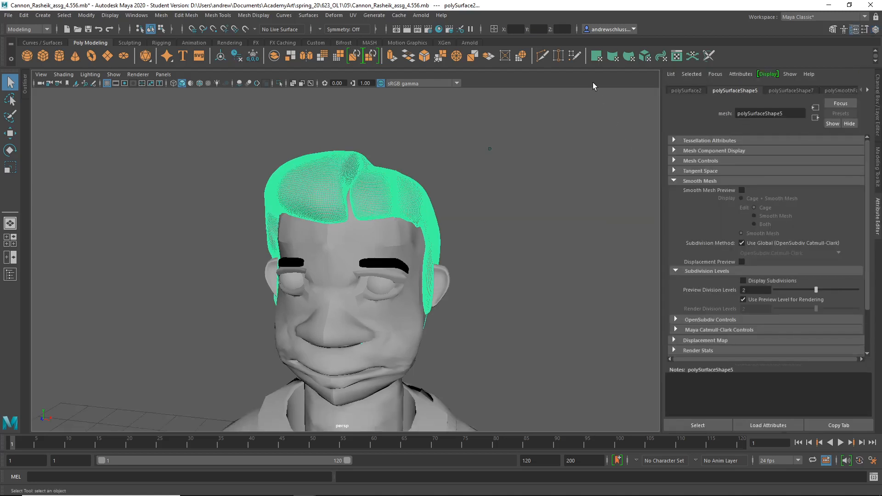
click(791, 91)
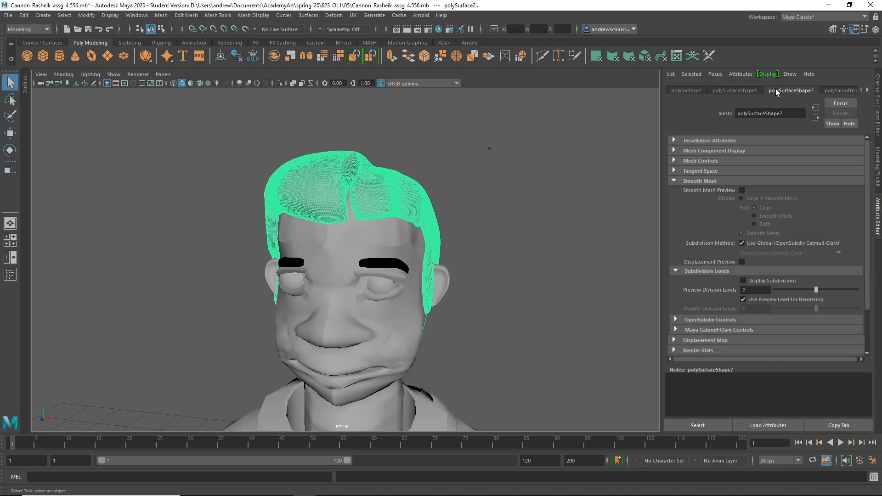
click(829, 90)
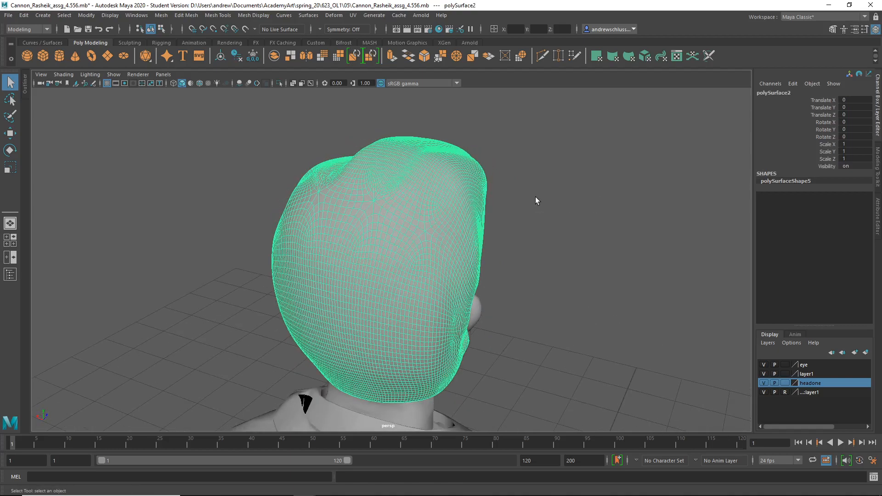
mouse_move(536, 204)
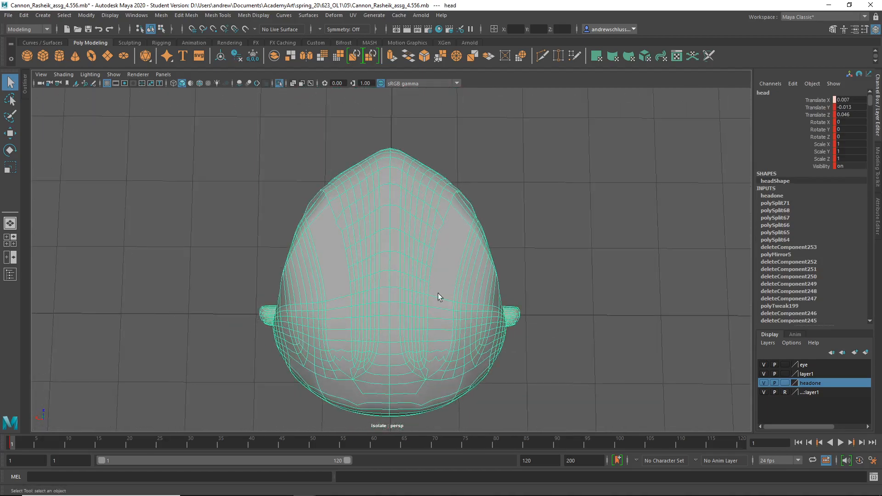
- Isolate the head, inspect its edge flow, switch to face selection and orbit the mesh
right_click(441, 296)
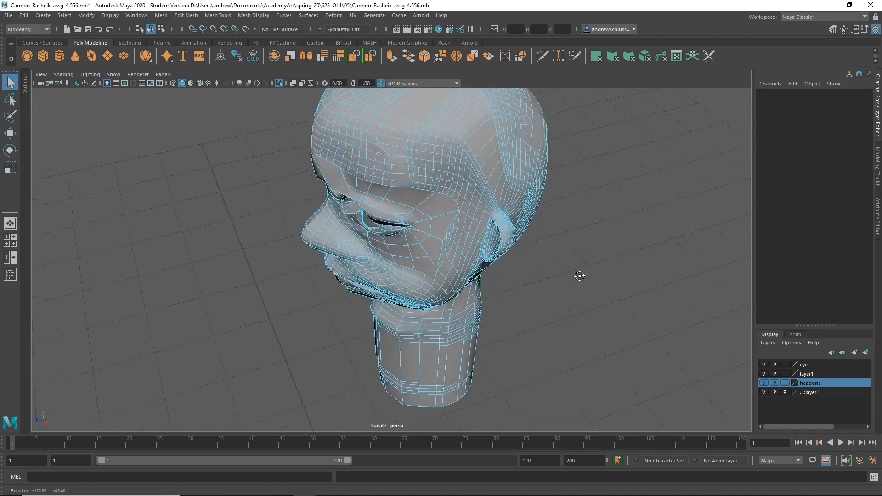
right_click(441, 205)
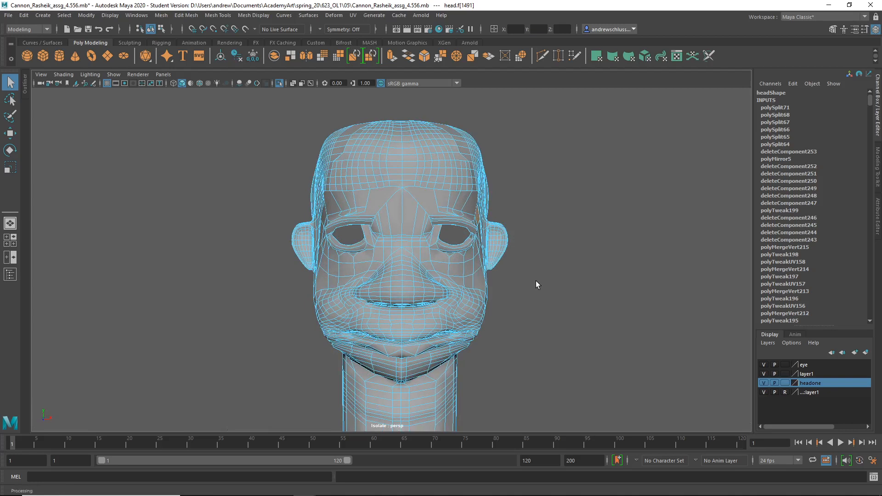
mouse_move(516, 279)
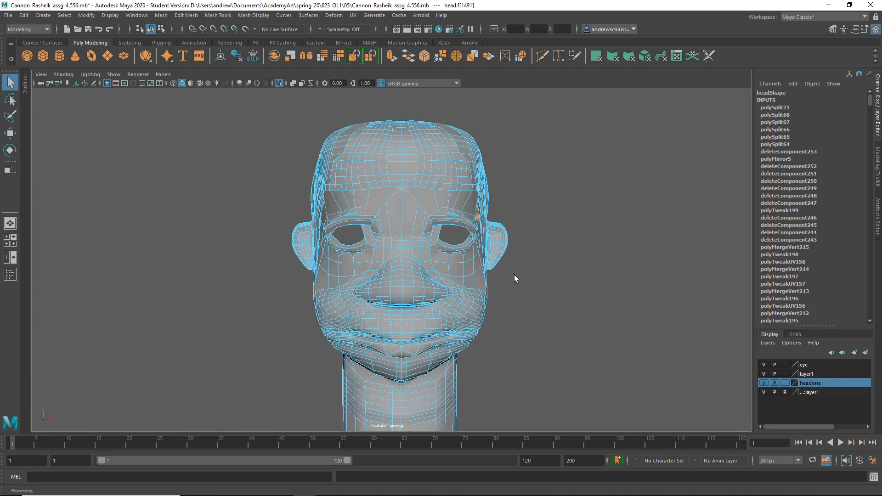
drag(514, 278, 580, 246)
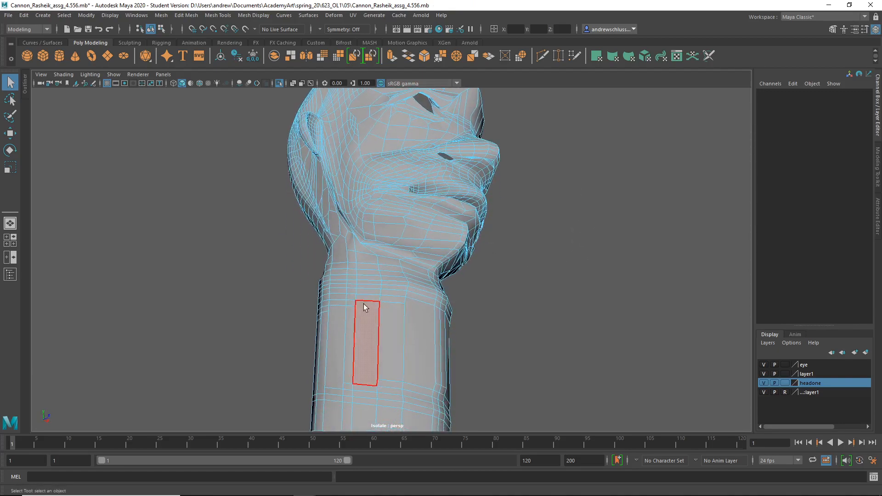
- Orbit around the isolated hand to inspect the fist and wrist topology
drag(366, 307, 540, 332)
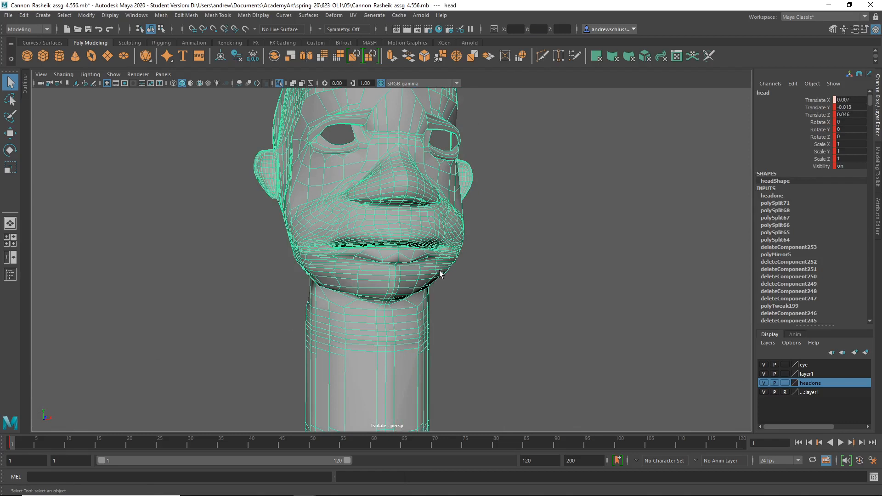
mouse_move(242, 105)
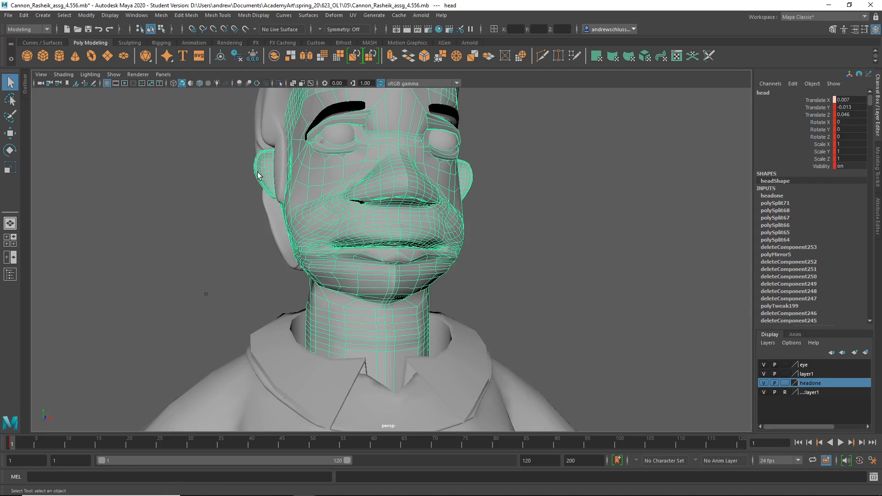
mouse_move(250, 185)
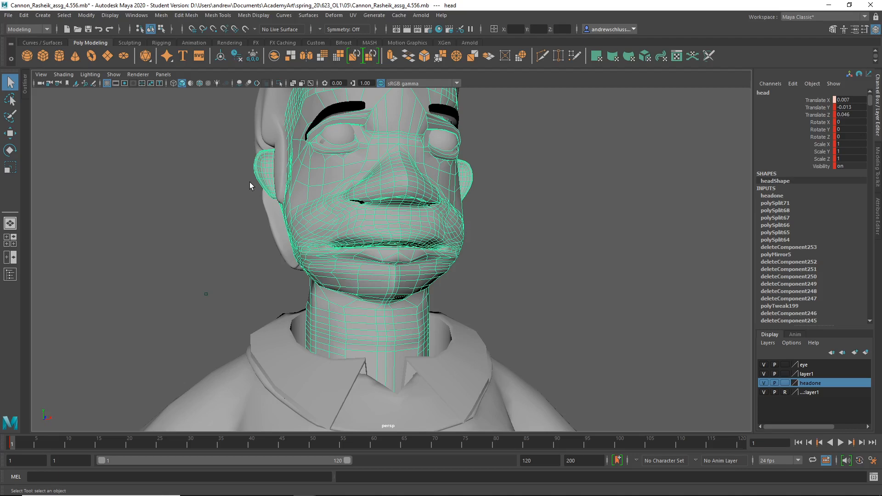
- Orbit around the head to review the face near the ears and mouth against the body
drag(250, 186, 289, 222)
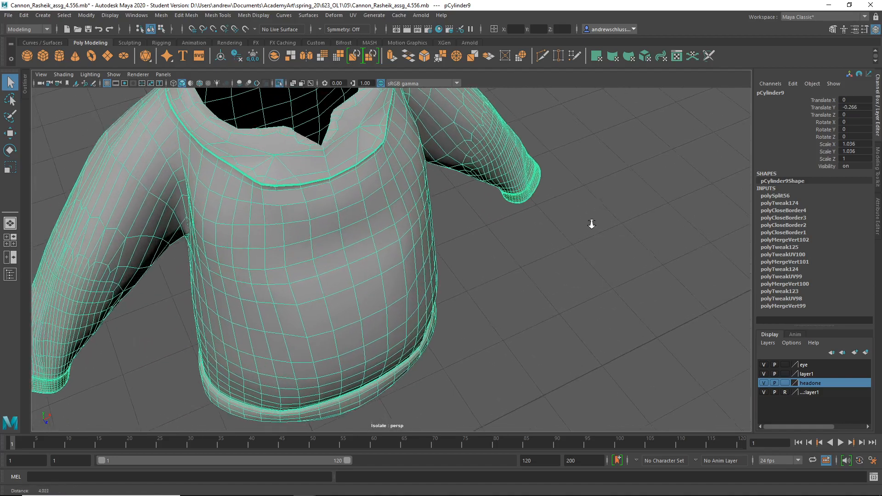
- Orbit around the isolated sweater to inspect its wireframe
drag(591, 224, 341, 252)
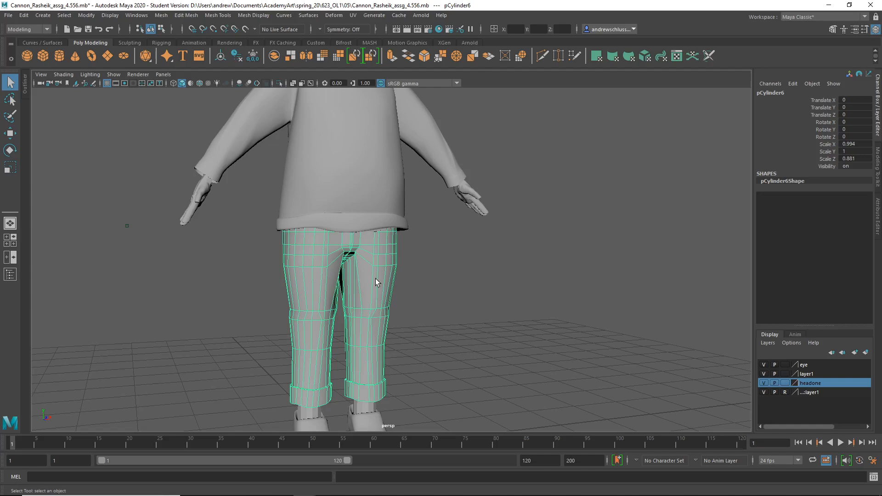
mouse_move(397, 398)
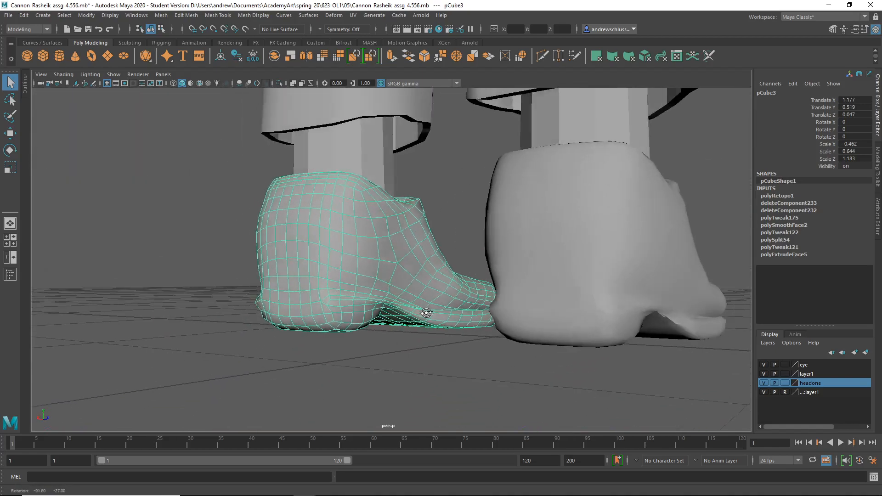
- Orbit the shoe from the side and front, then zoom out toward the ankle cylinder
drag(426, 312, 470, 345)
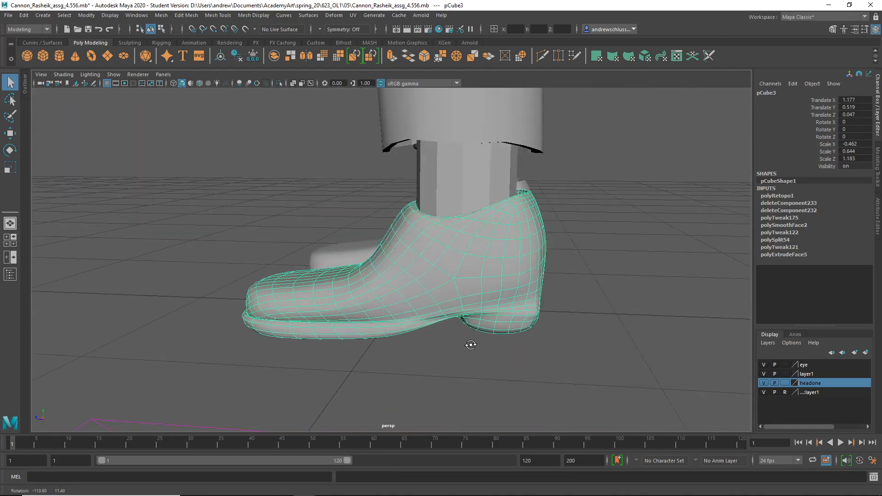
drag(471, 345, 494, 347)
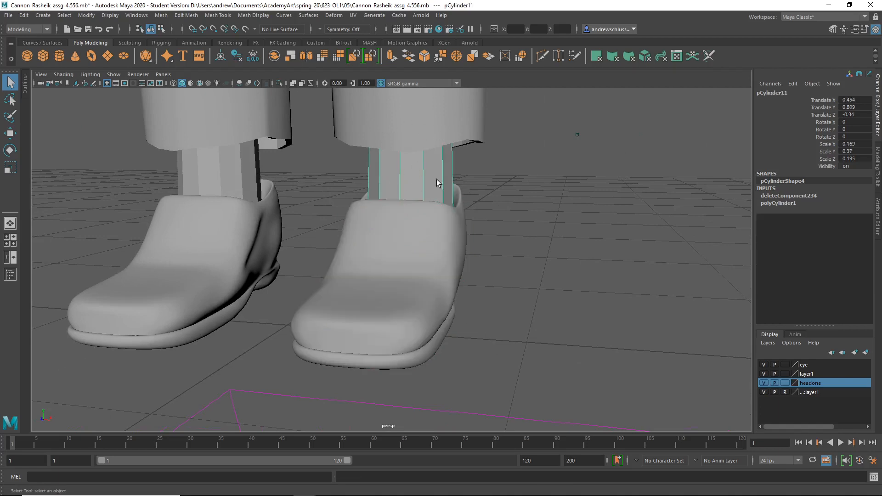
mouse_move(457, 186)
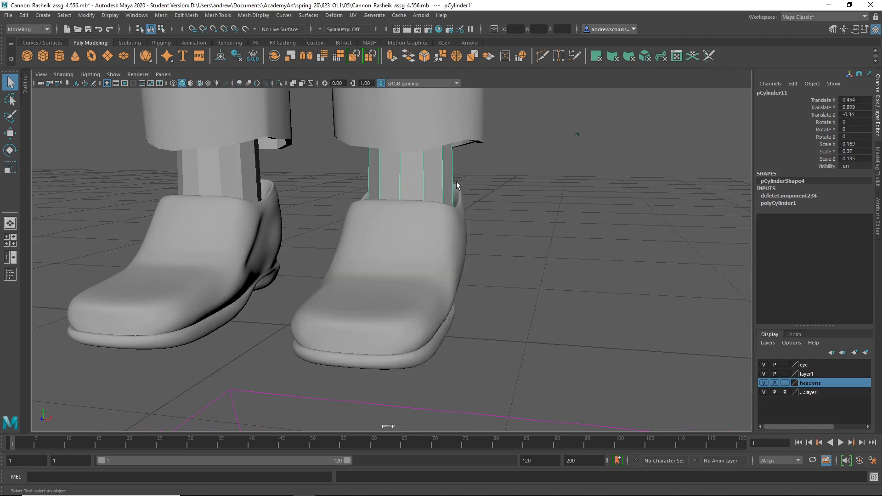
scroll(down, 3)
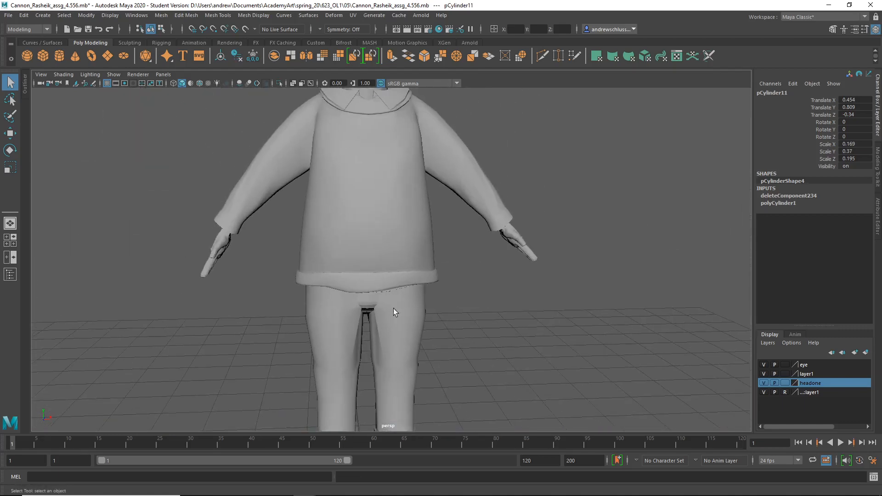
- Orbit to a high angle over the character and select the sweater (pCylinder9)
drag(395, 313, 442, 228)
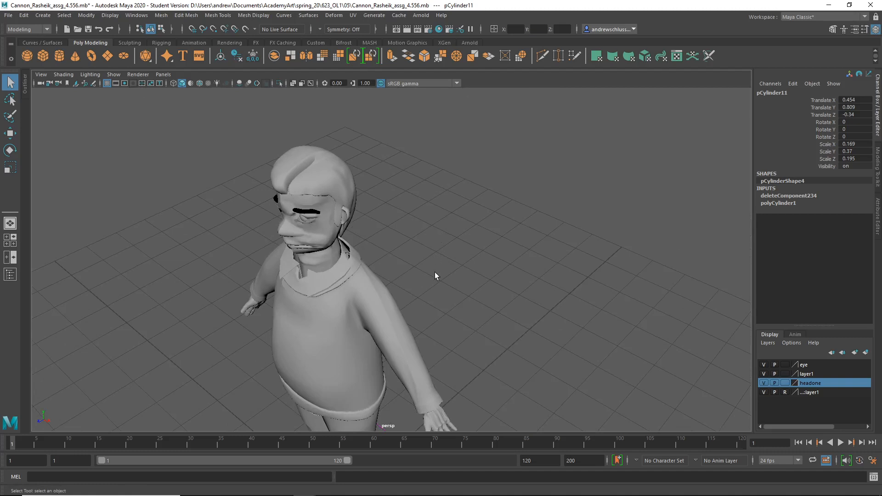
mouse_move(434, 279)
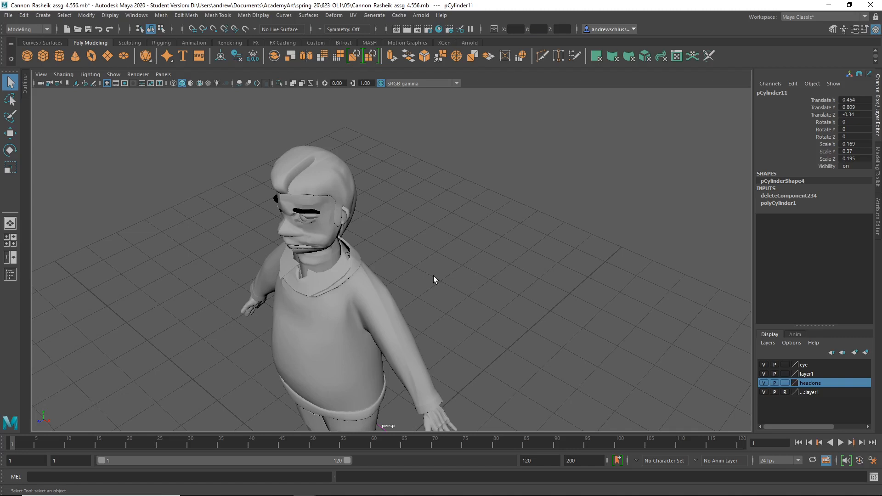
mouse_move(433, 276)
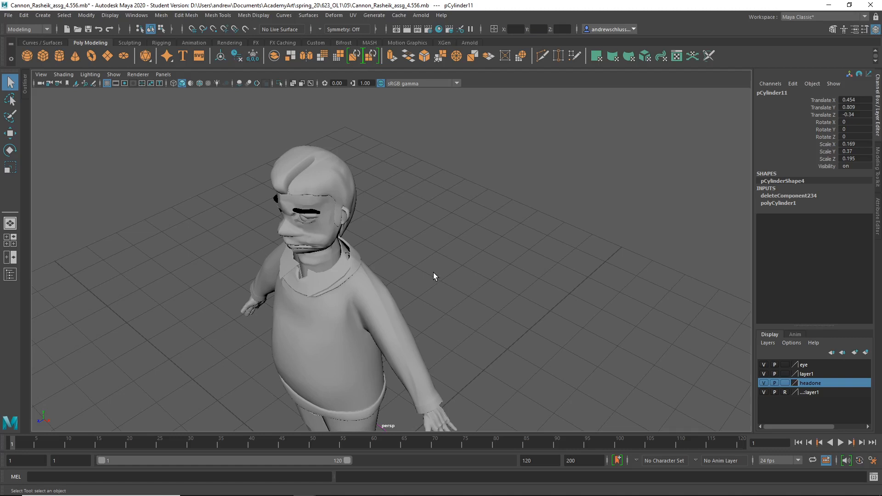
mouse_move(360, 190)
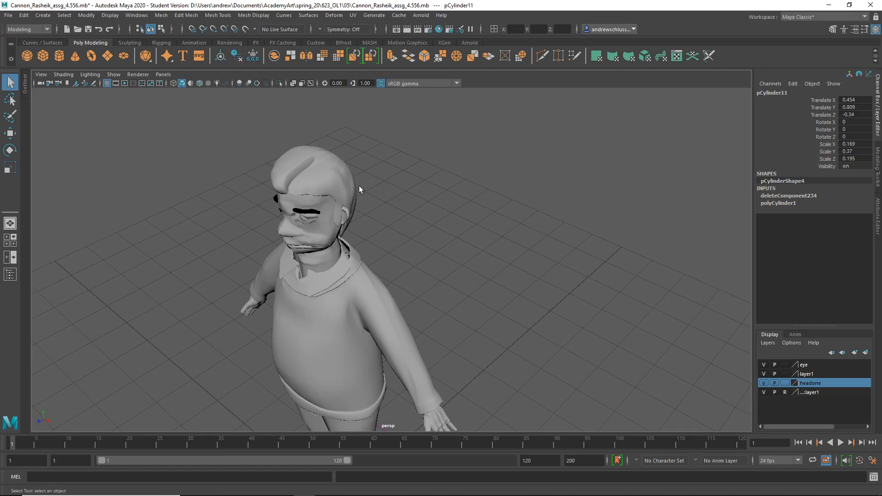
click(312, 169)
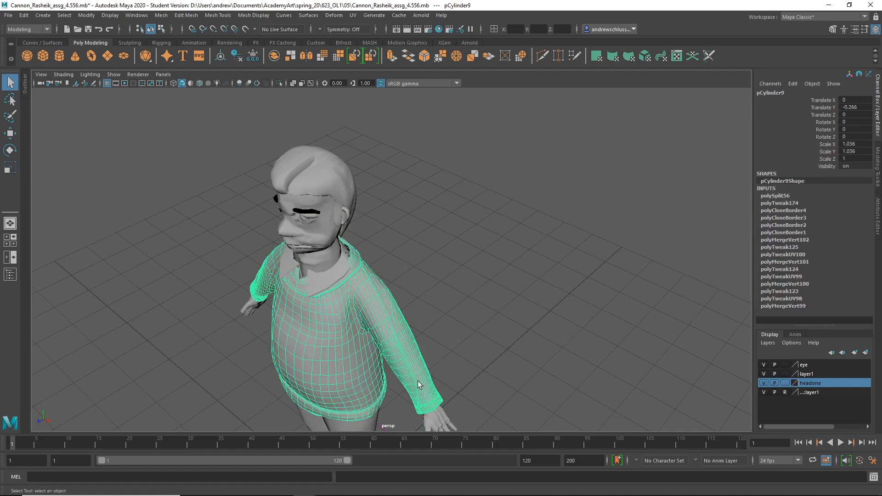
mouse_move(279, 378)
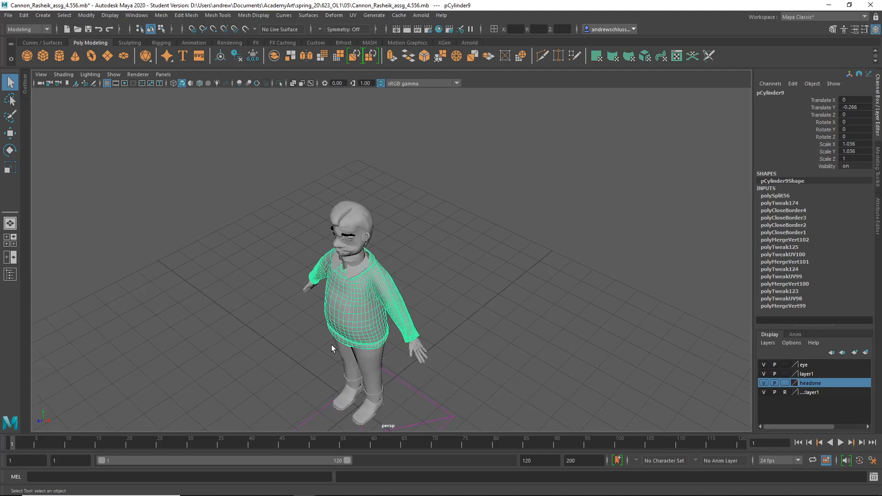
mouse_move(330, 347)
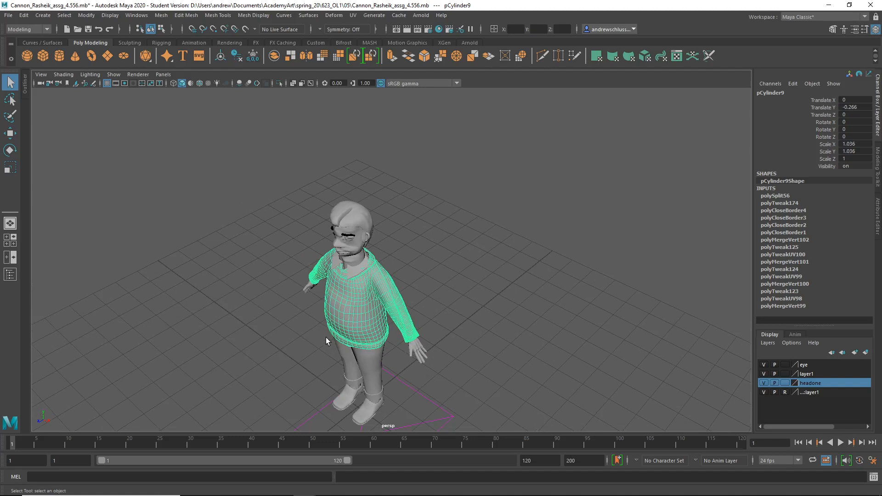
mouse_move(317, 343)
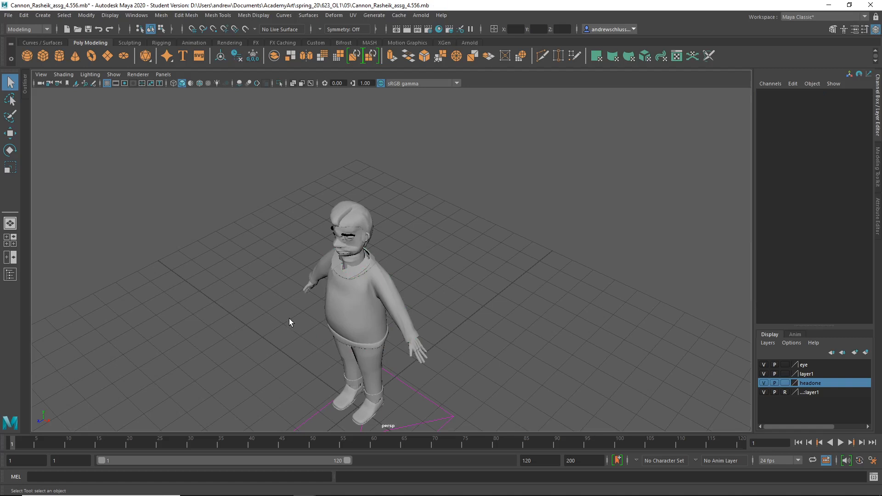
mouse_move(287, 274)
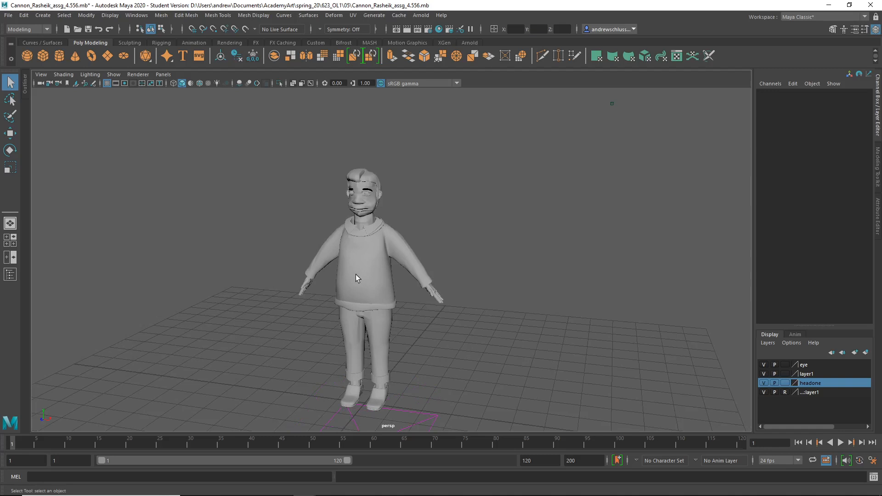
mouse_move(414, 402)
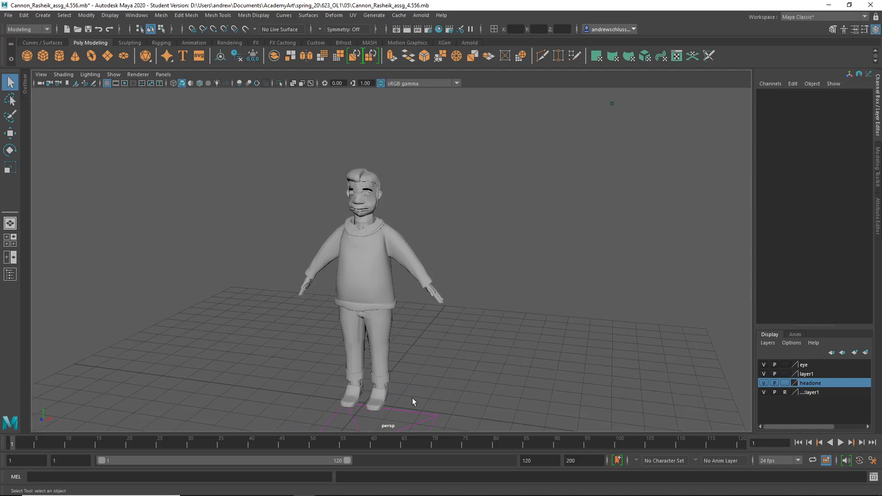